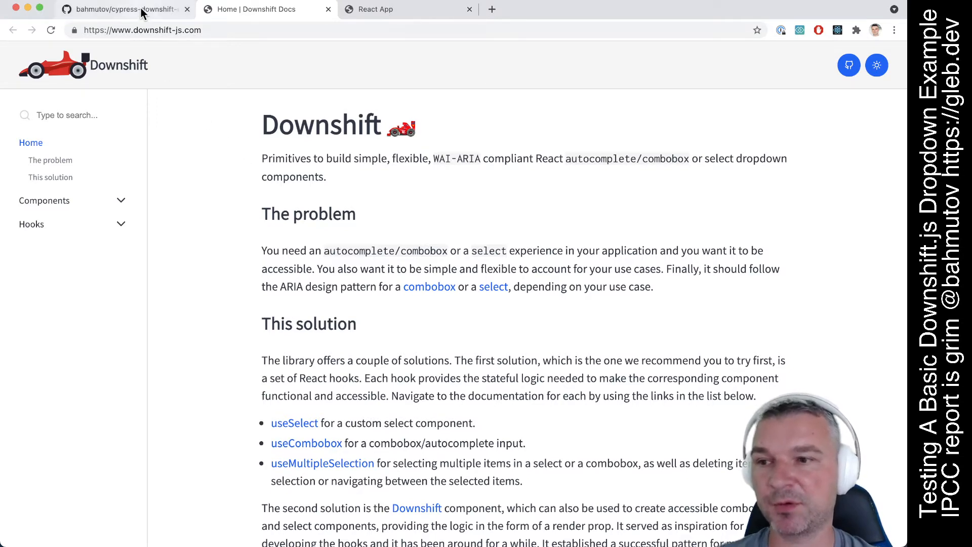
In the React fruit app, enter 'ap', choose apple from the matches and dismiss its alert
{"action": "left_click", "coordinate": [120, 9]}
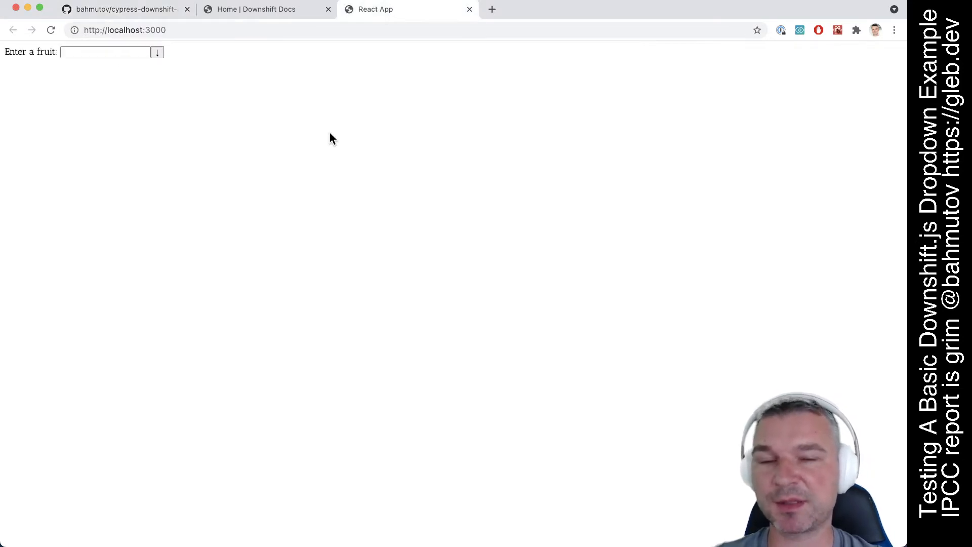
{"action": "mouse_move", "coordinate": [118, 145]}
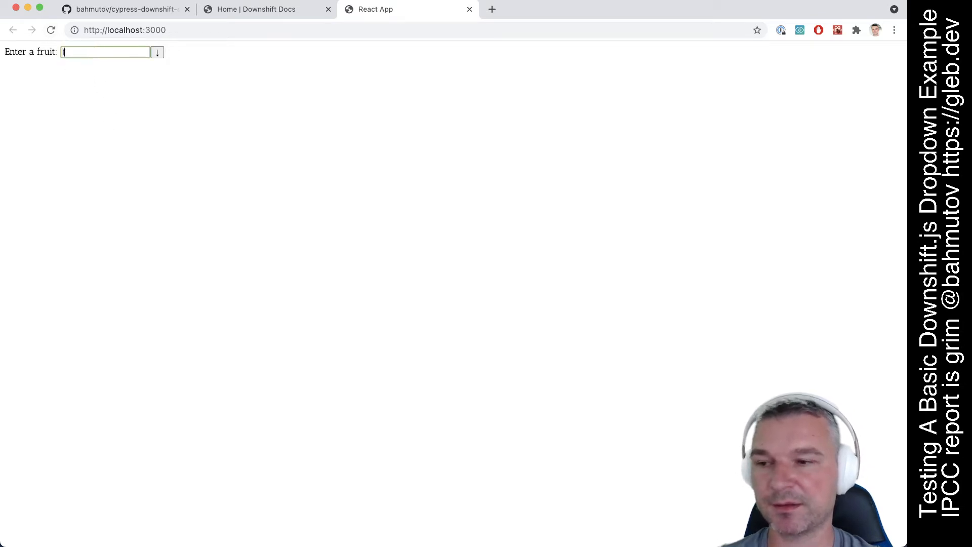
{"action": "type", "text": "ap"}
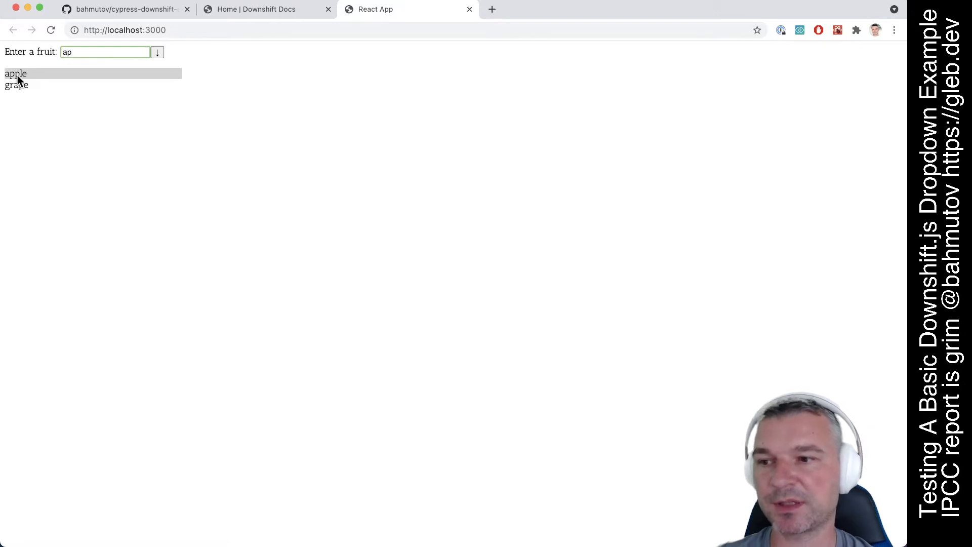
{"action": "left_click", "coordinate": [15, 73]}
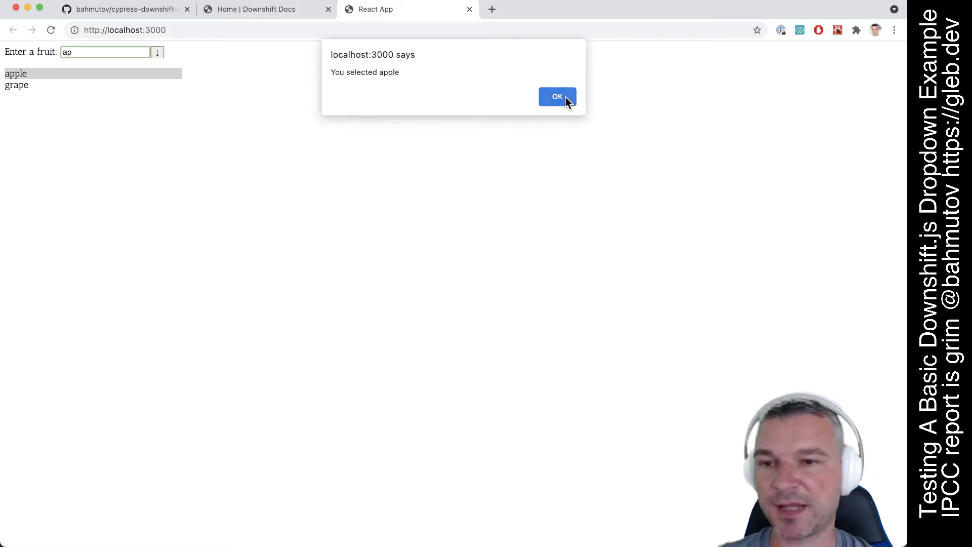
{"action": "left_click", "coordinate": [557, 97]}
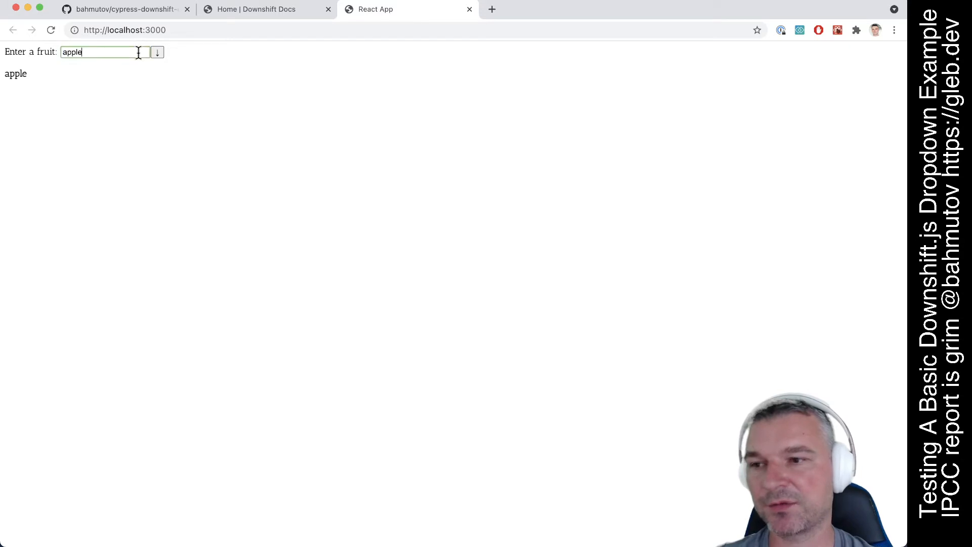
Show the full fruit list, choose orange and dismiss its alert
{"action": "left_click", "coordinate": [156, 51]}
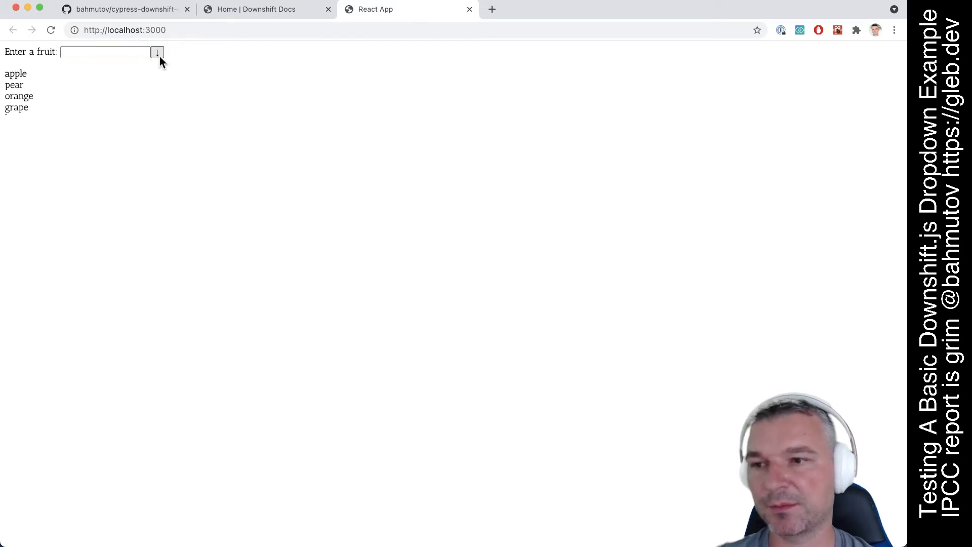
{"action": "left_click", "coordinate": [18, 96]}
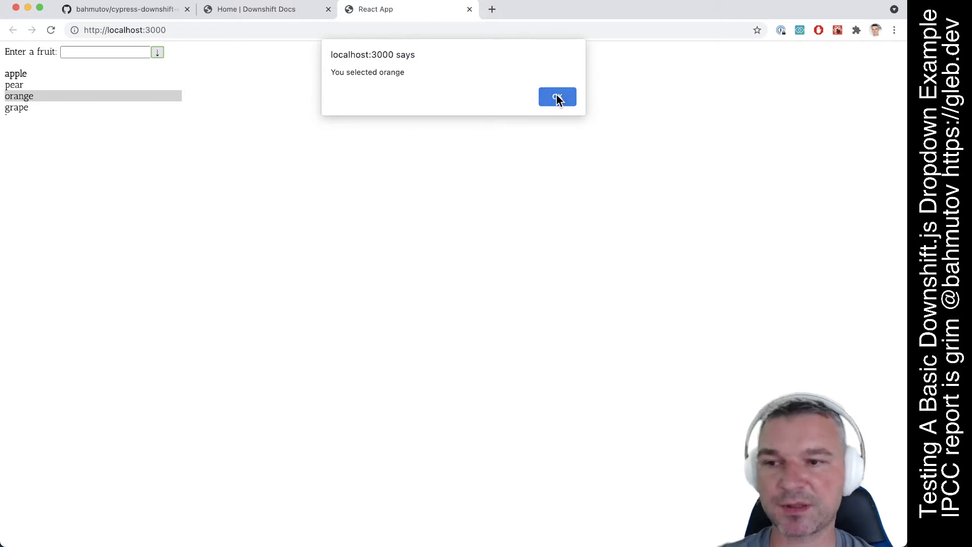
{"action": "left_click", "coordinate": [556, 97]}
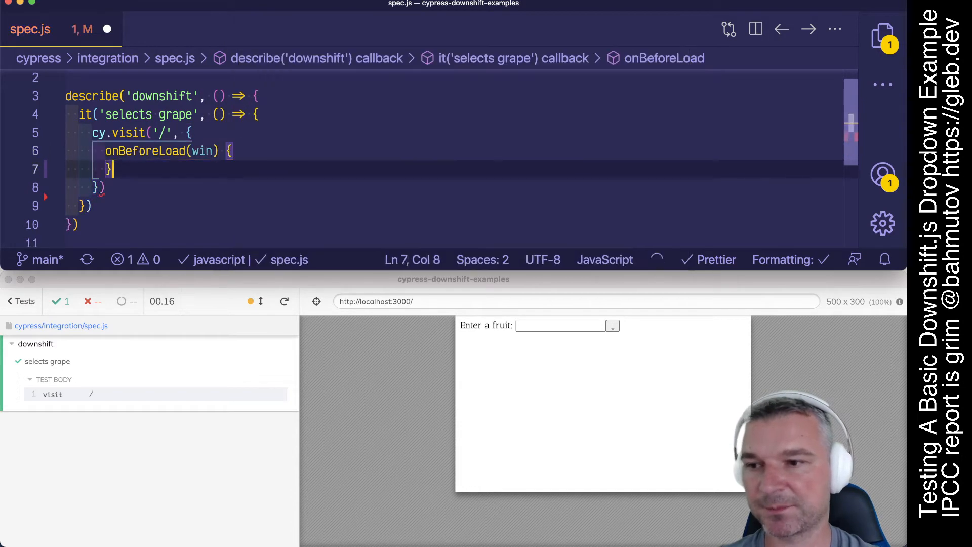
Add cy.stub(win, 'alert').as('alert') inside cy.visit's onBeforeLoad in spec.js
{"action": "type", "text": "cy.stub"}
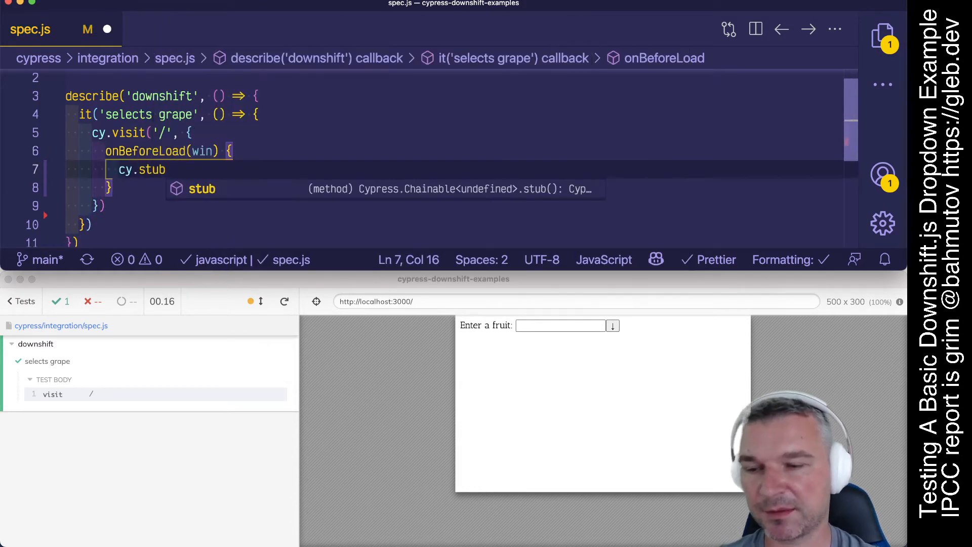
{"action": "type", "text": "(win, 'alert"}
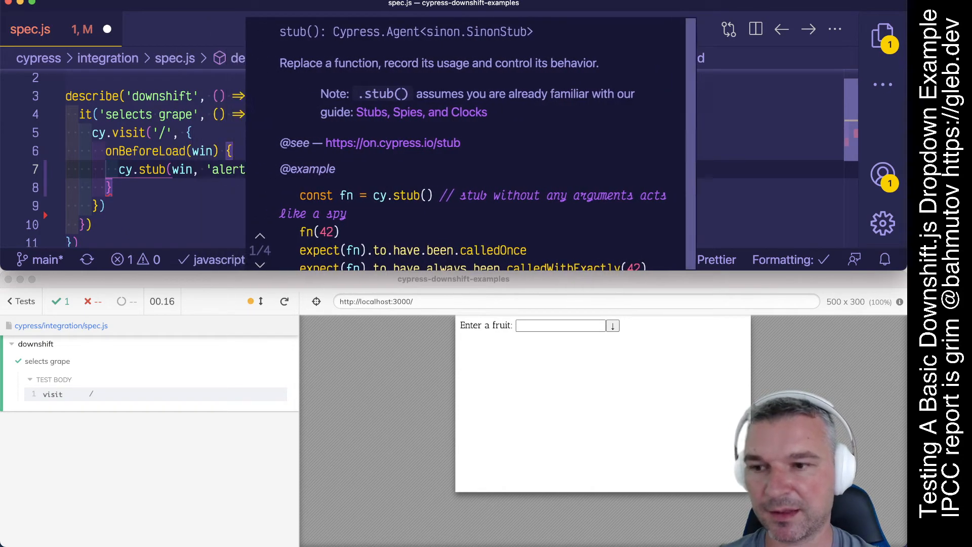
{"action": "type", "text": ".as('alert"}
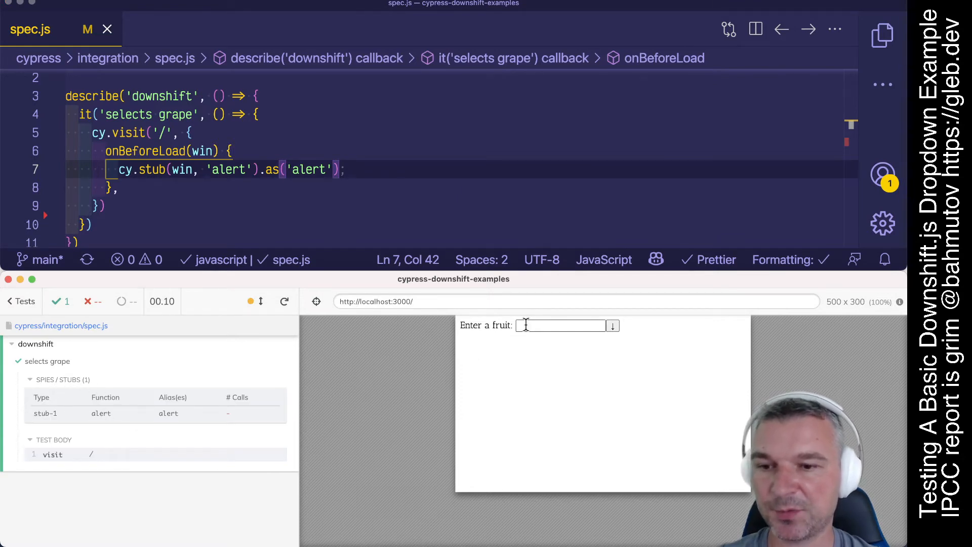
Pick pear from the combobox in the runner's app to trigger the stubbed alert
{"action": "left_click", "coordinate": [566, 325]}
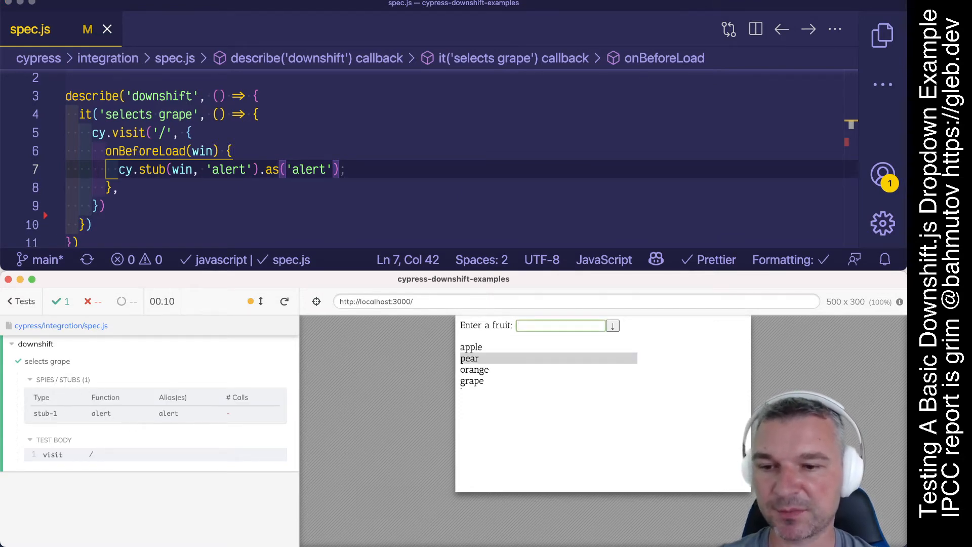
{"action": "left_click", "coordinate": [468, 357]}
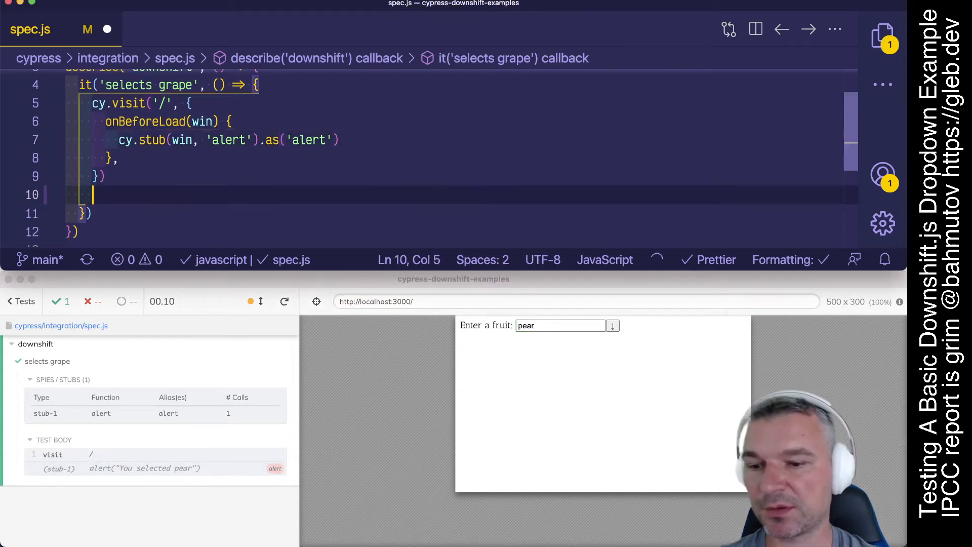
{"action": "type", "text": "cy.get('@alert').should('have."}
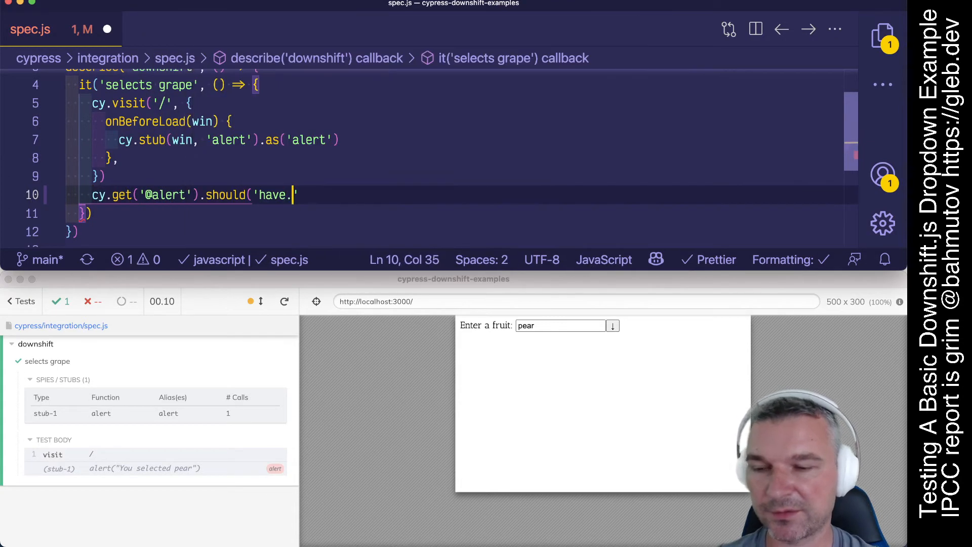
{"action": "type", "text": "been.calledWith"}
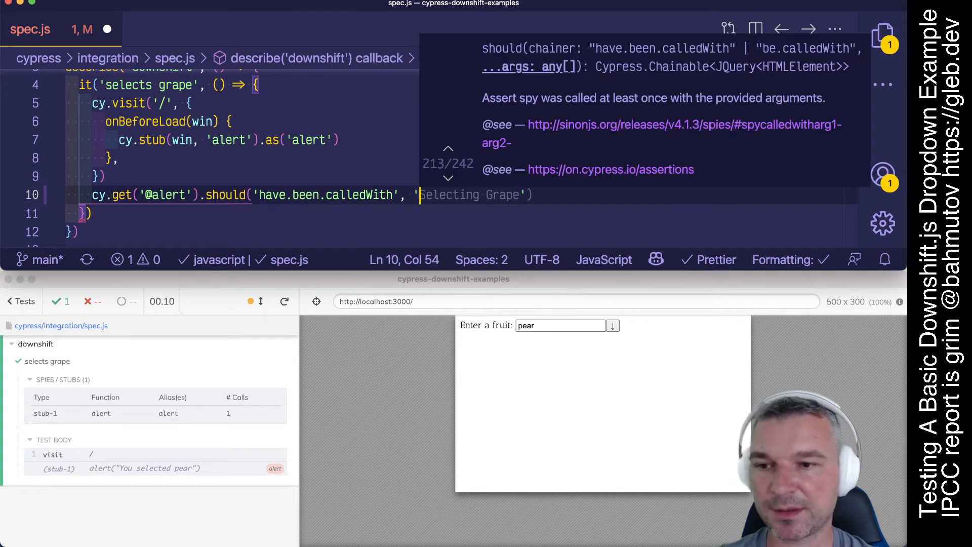
{"action": "type", "text": "grape"}
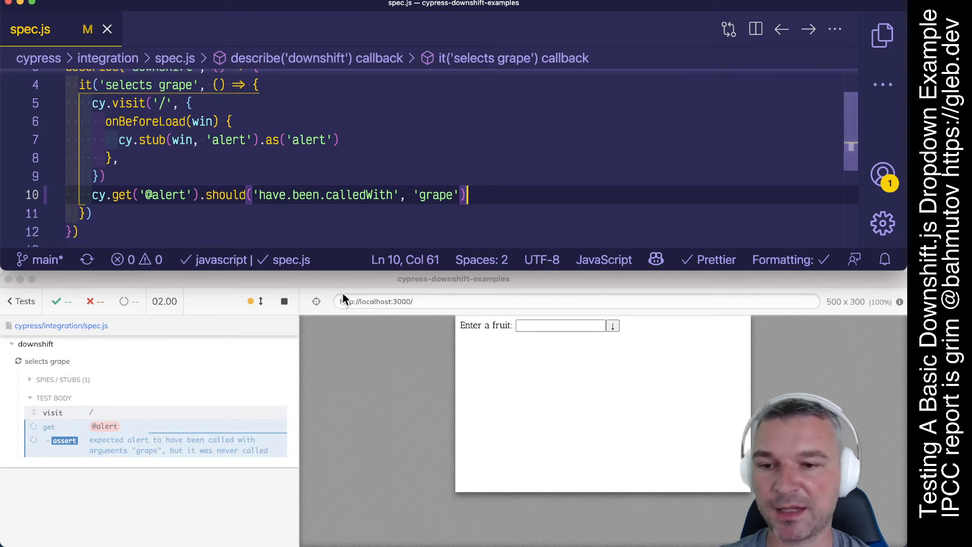
Bring up the DevTools console in the Cypress runner browser
{"action": "left_click", "coordinate": [613, 325]}
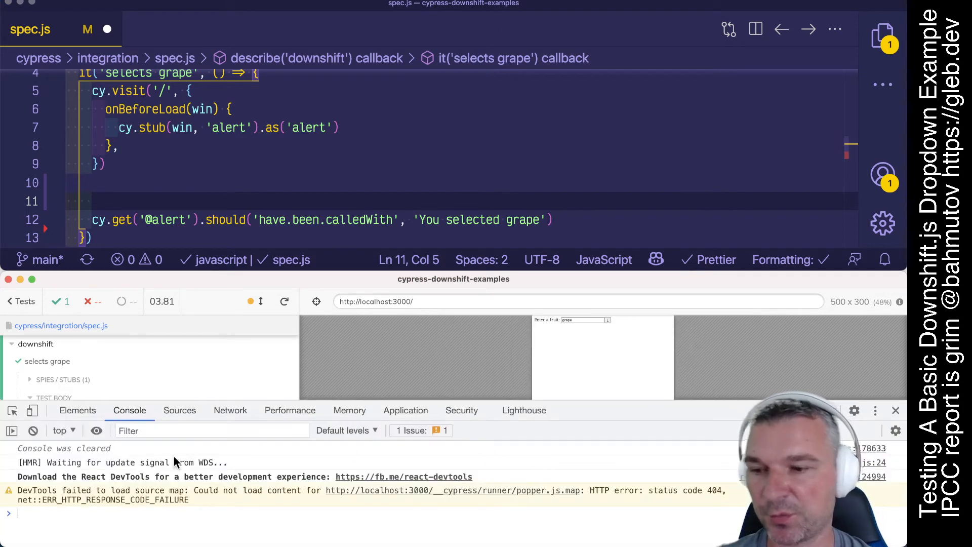
Inspect the 'Enter a fruit' input with the element picker to read its downshift-0-input id
{"action": "left_click", "coordinate": [77, 410]}
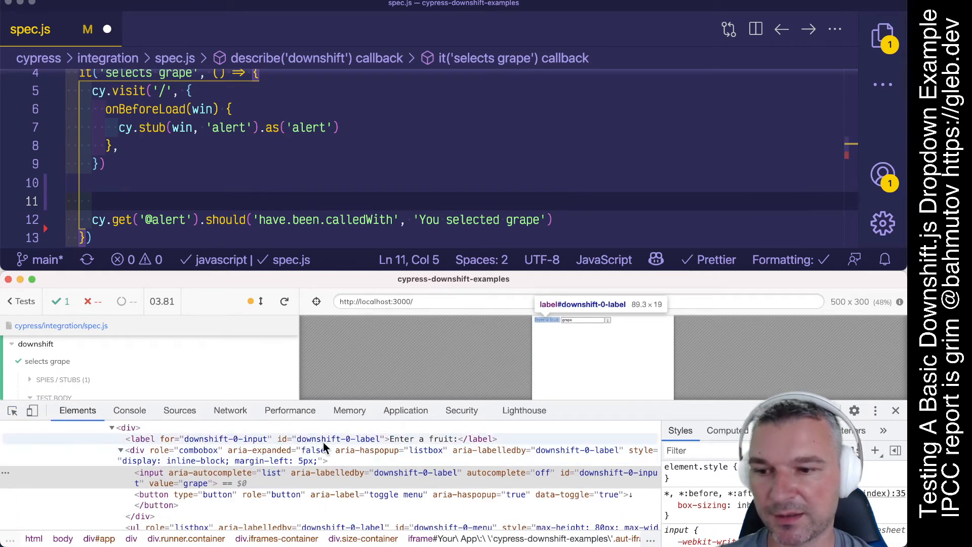
{"action": "mouse_move", "coordinate": [216, 449]}
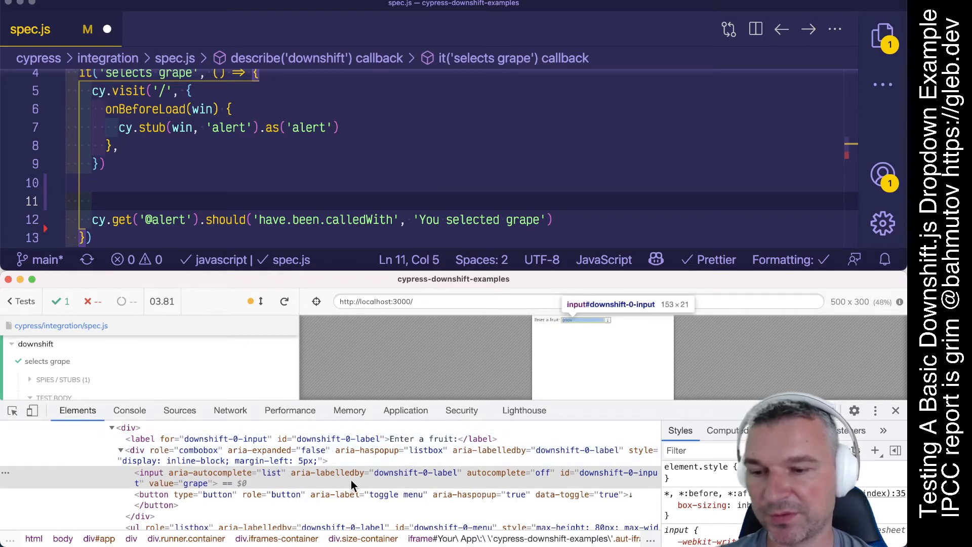
{"action": "mouse_move", "coordinate": [408, 480]}
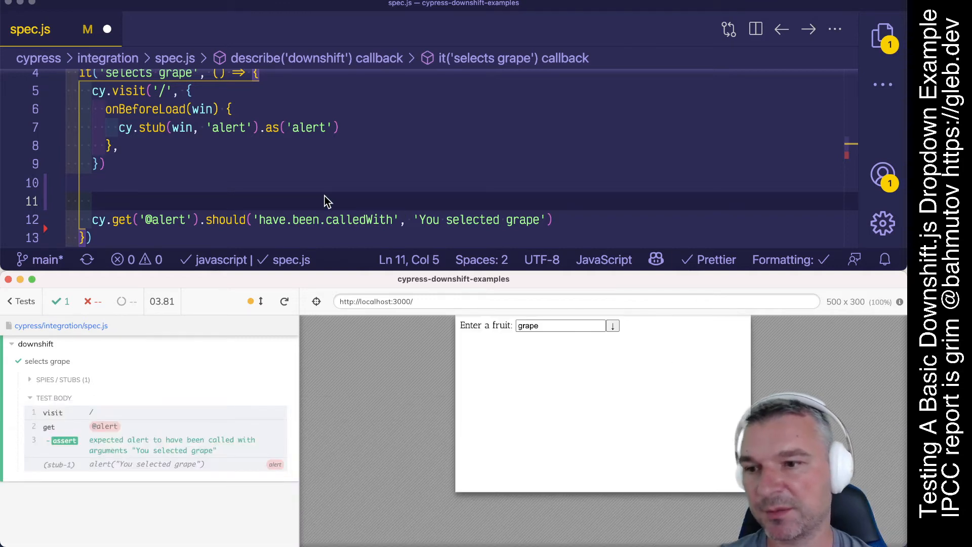
Add cy.get('#downshift-0-input').type('ap') on line 11 of the spec
{"action": "type", "text": "cy.get('#downshift-0-input')/"}
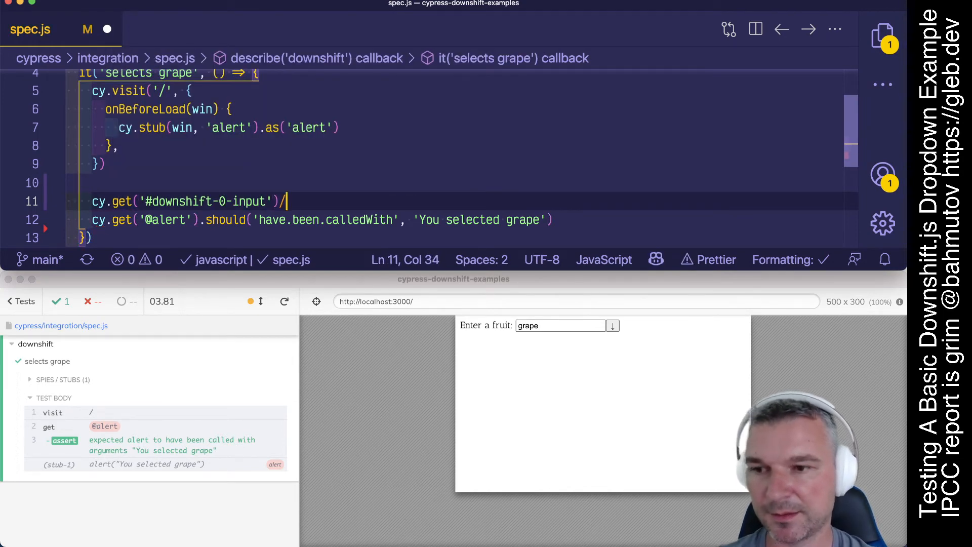
{"action": "type", "text": ".focus("}
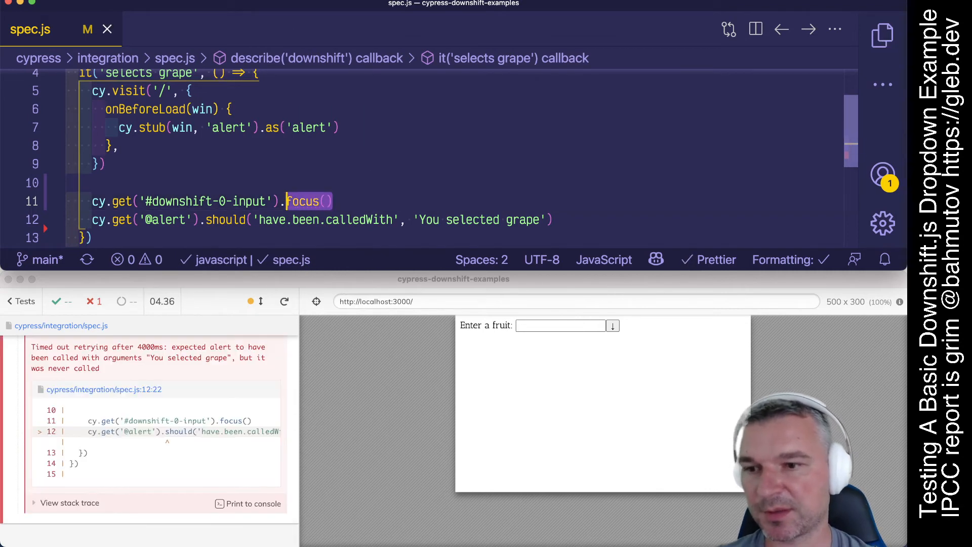
{"action": "type", "text": "type("}
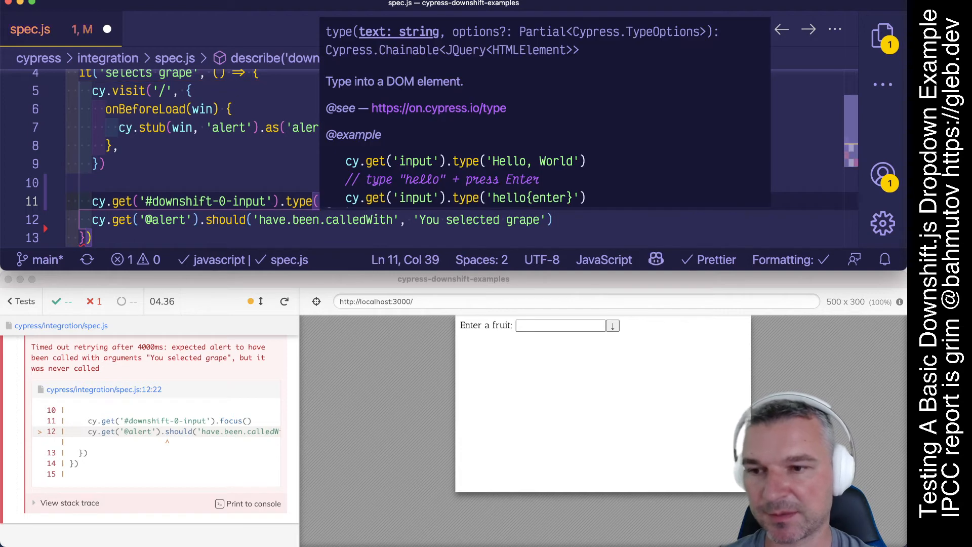
{"action": "type", "text": "ap'"}
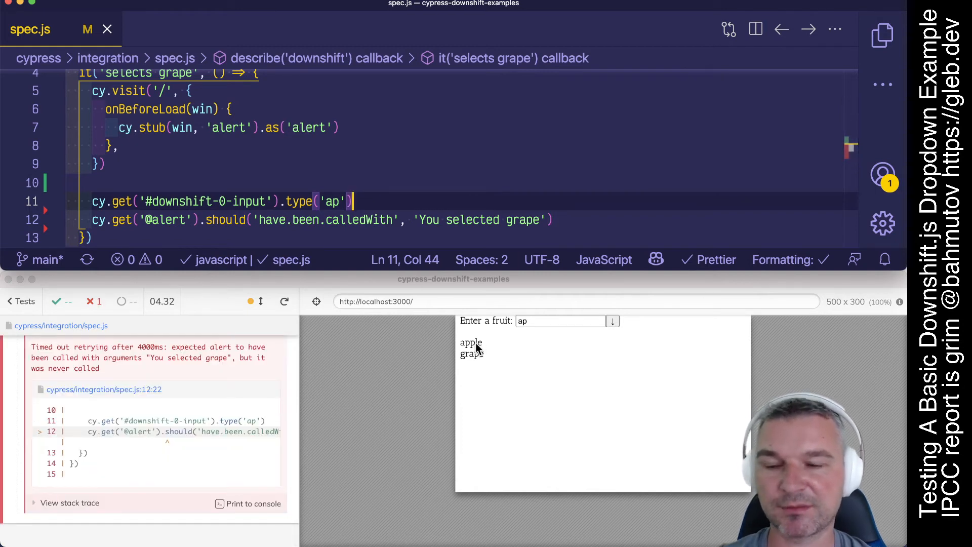
{"action": "mouse_move", "coordinate": [514, 371]}
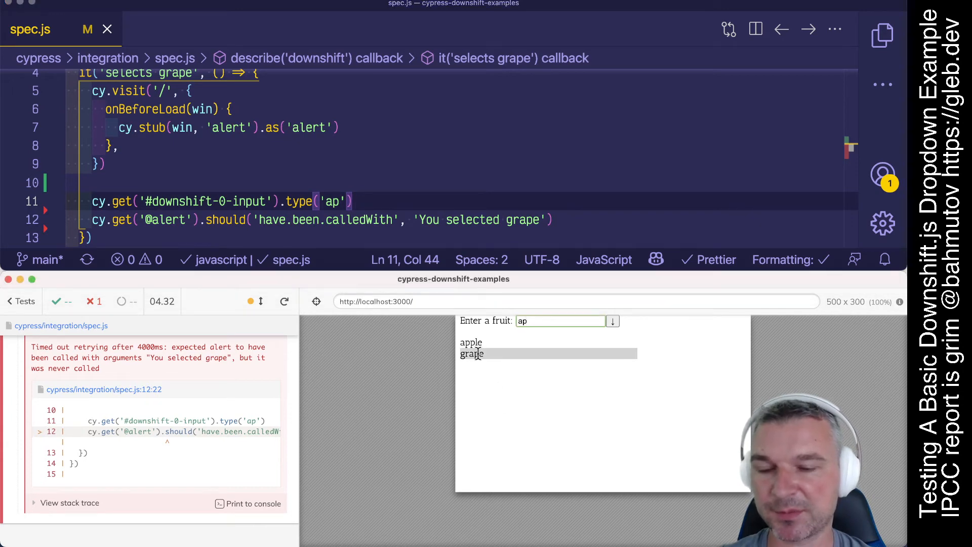
{"action": "mouse_move", "coordinate": [484, 385]}
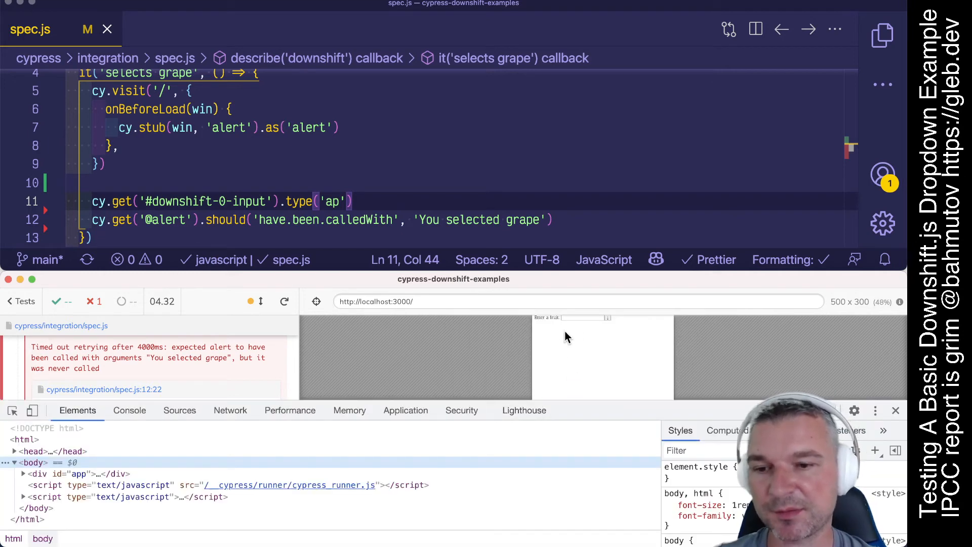
{"action": "mouse_move", "coordinate": [573, 327]}
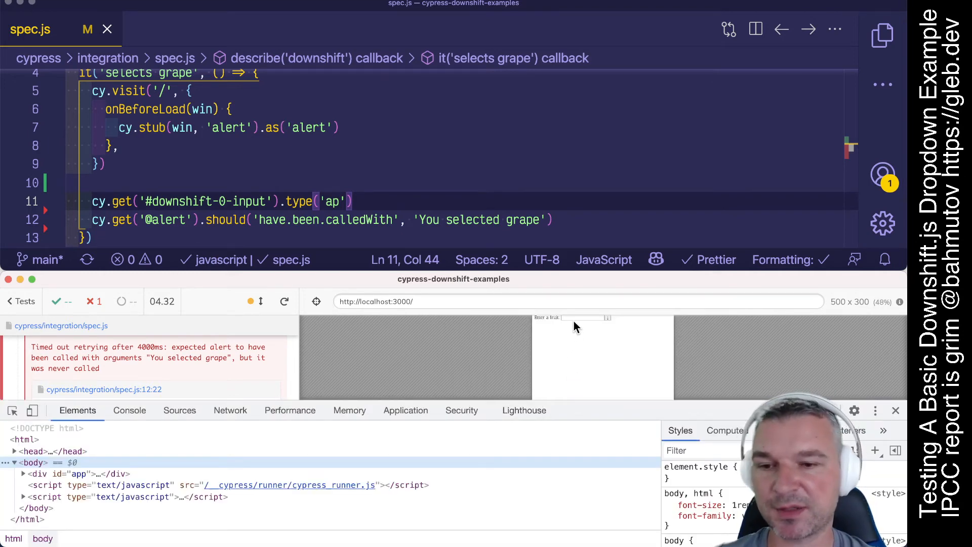
{"action": "mouse_move", "coordinate": [611, 322]}
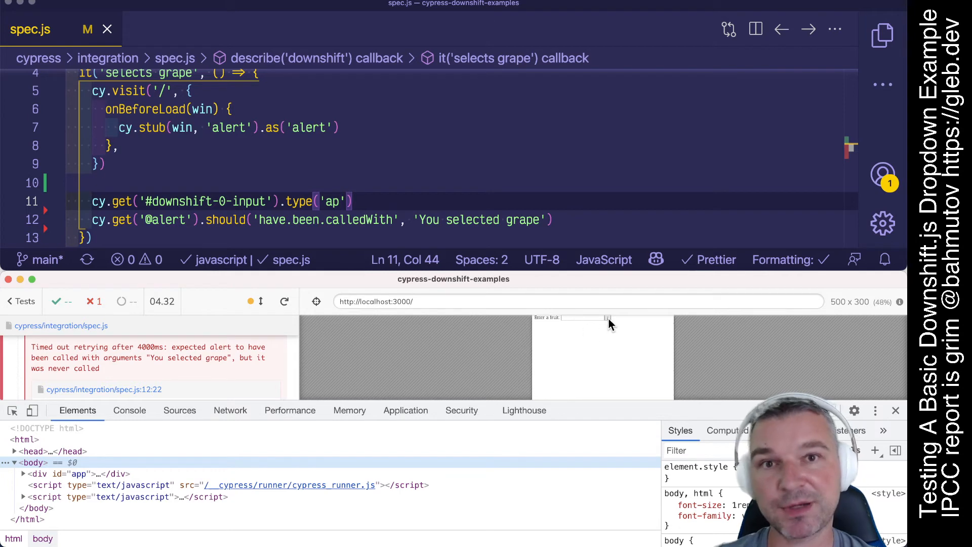
Show the full fruit list in the app to inspect the ul#downshift-0-menu listbox
{"action": "left_click", "coordinate": [583, 317]}
{"action": "type", "text": "cy.get('#downshift-0-menu').contains('["}
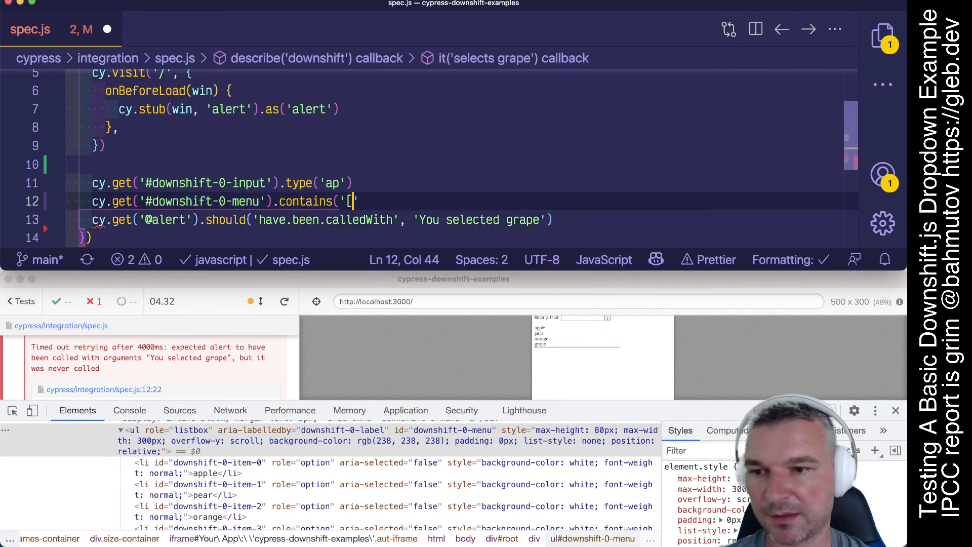
Complete .contains('[role=option]', 'grape').should('be.visible').click() so the test passes
{"action": "type", "text": "role=option]"}
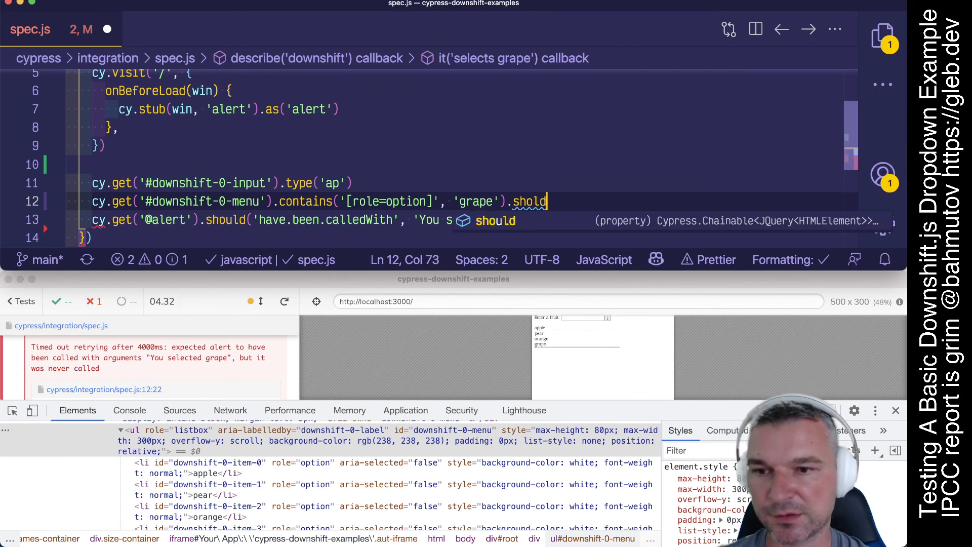
{"action": "type", "text": "('be.visible'"}
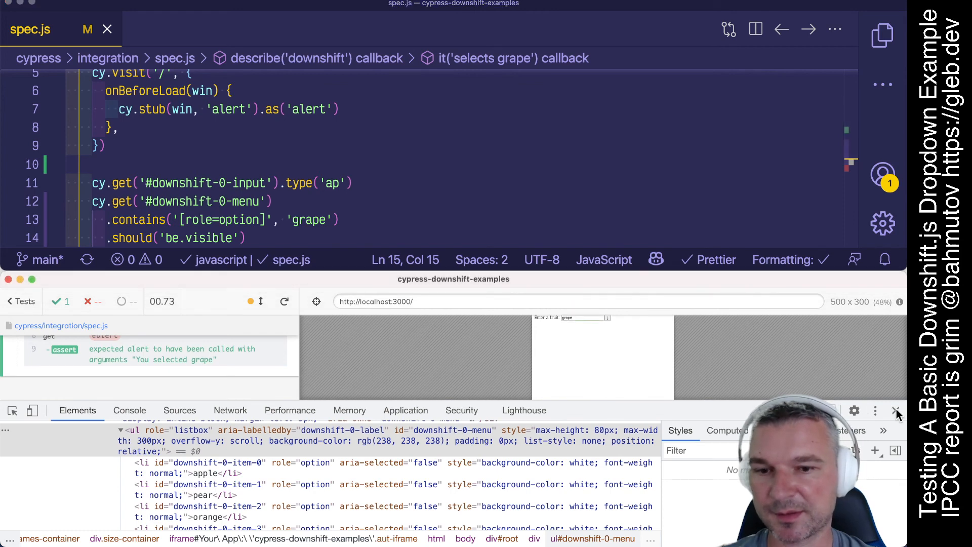
Close the developer tools to review the passing test's command log
{"action": "left_click", "coordinate": [284, 301]}
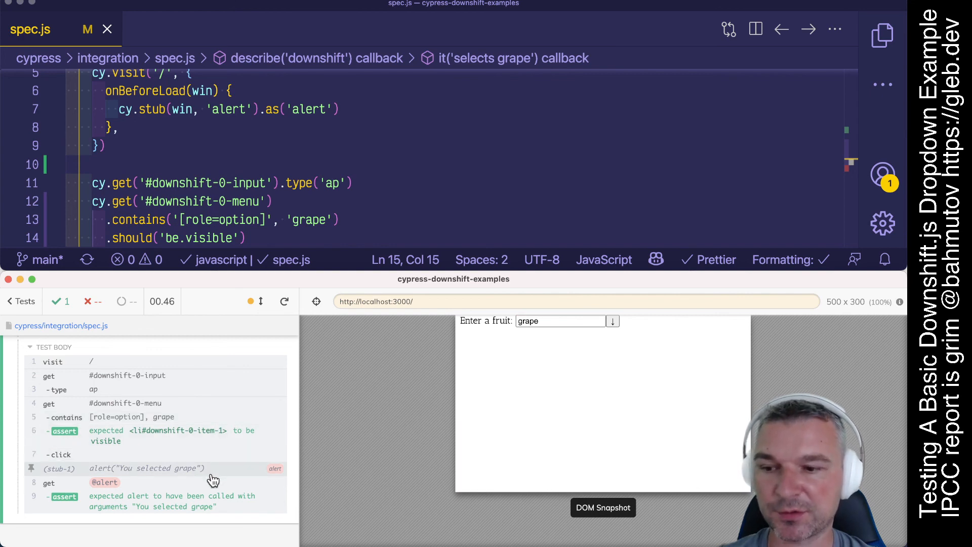
{"action": "mouse_move", "coordinate": [744, 421]}
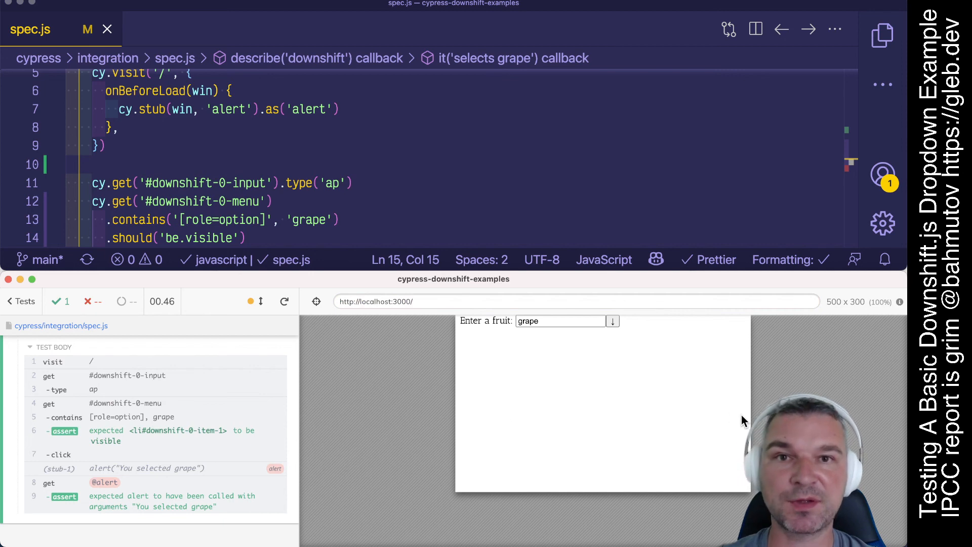